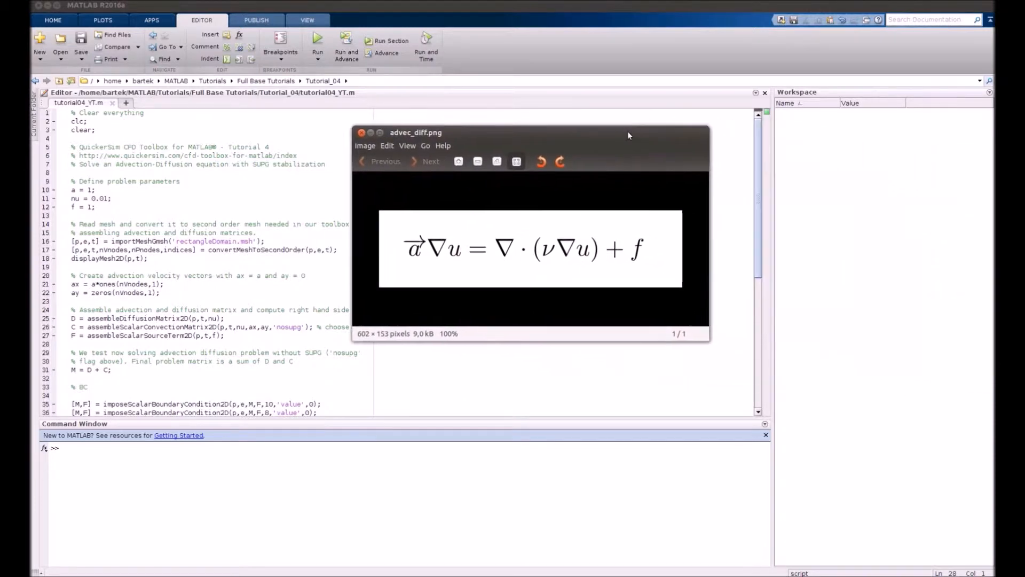
{"action": "mouse_move", "coordinate": [436, 251]}
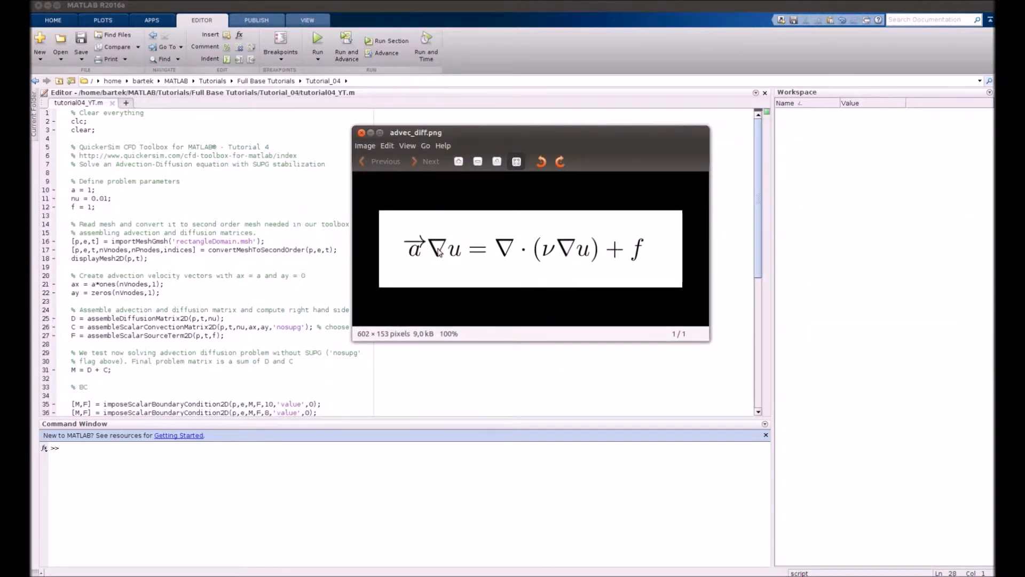
{"action": "mouse_move", "coordinate": [495, 257]}
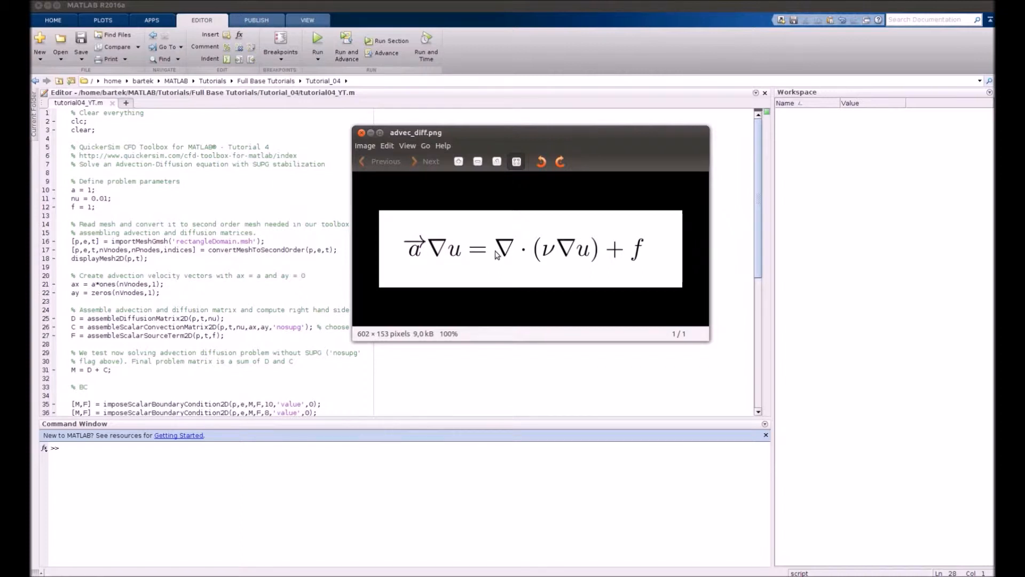
{"action": "mouse_move", "coordinate": [585, 265]}
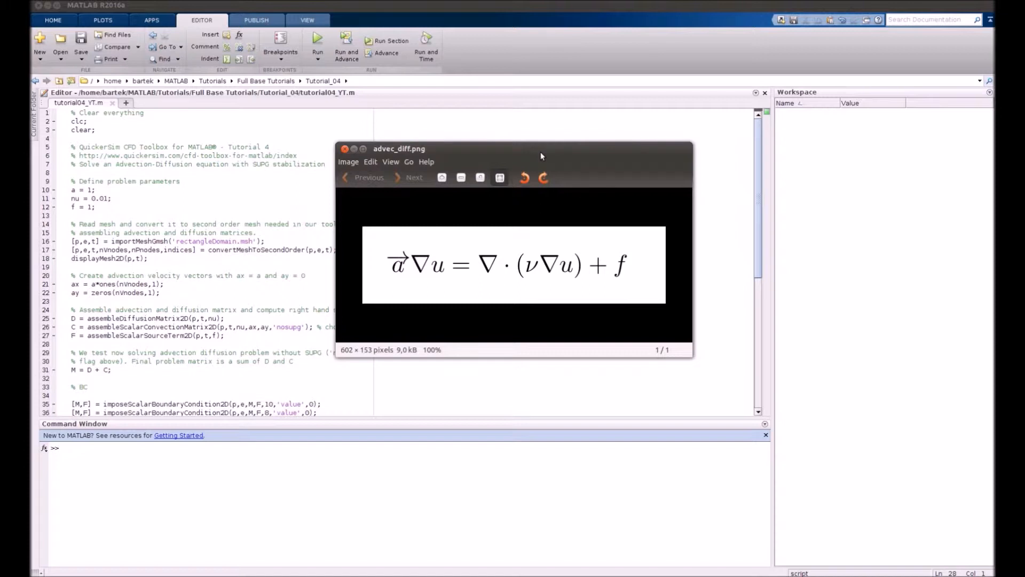
{"action": "mouse_move", "coordinate": [698, 476]}
{"action": "type", "text": "clear"}
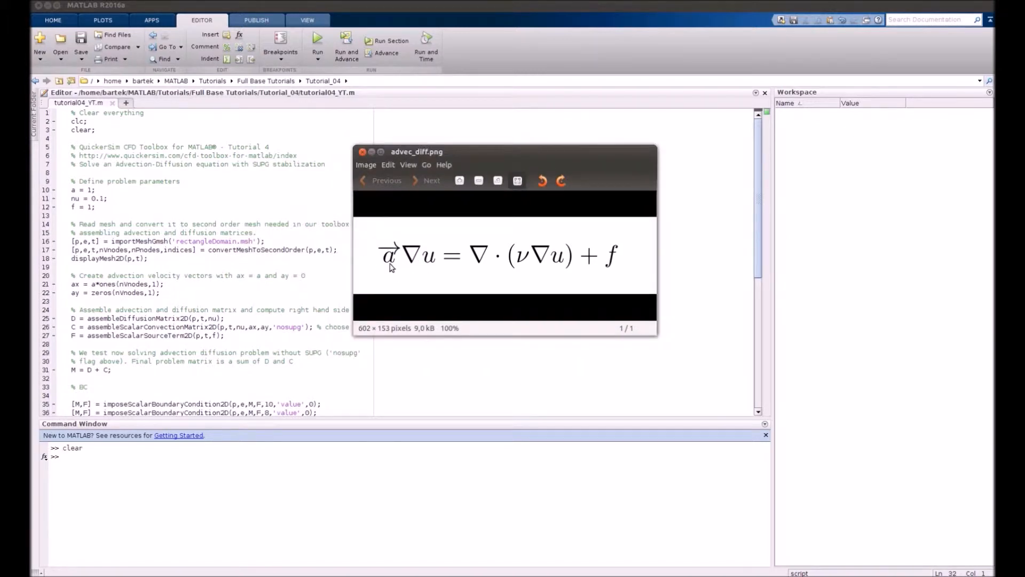
{"action": "mouse_move", "coordinate": [539, 260]}
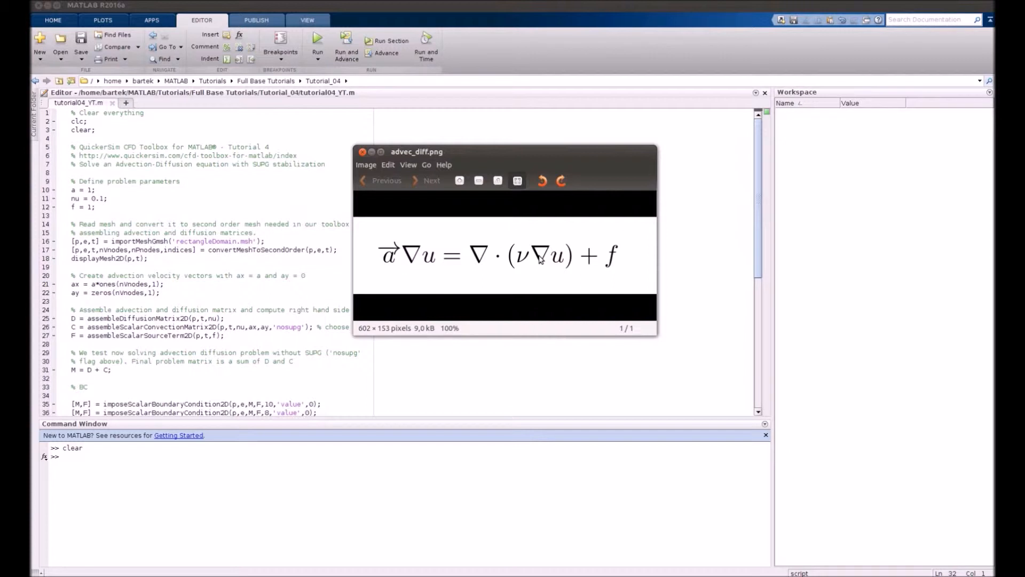
{"action": "mouse_move", "coordinate": [530, 263]}
{"action": "type", "text": "figure(2)"}
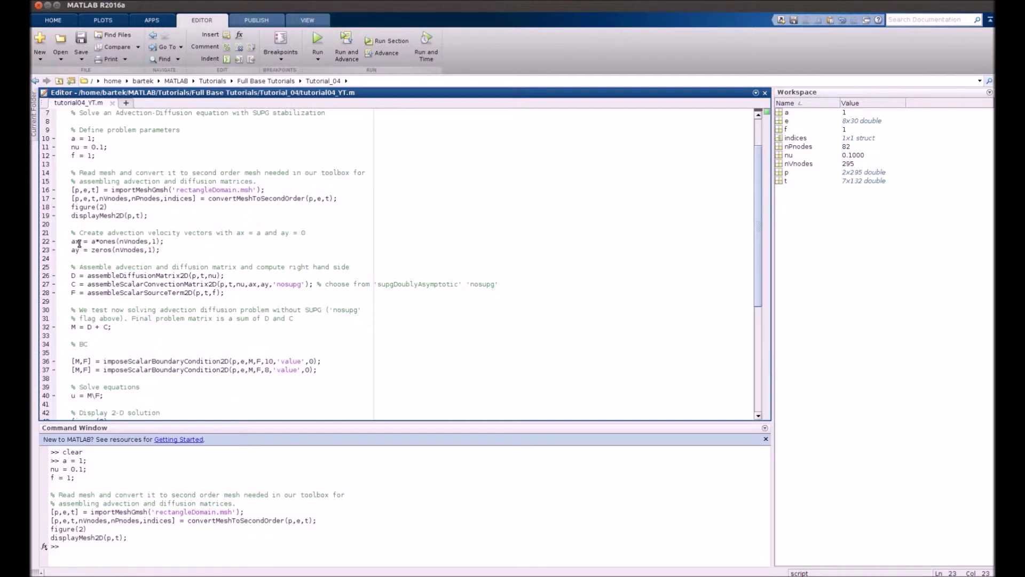
Run the script with the 'nosupg' convection option and bring the 2-D u-values contour into full view.
{"action": "double_click", "coordinate": [75, 242]}
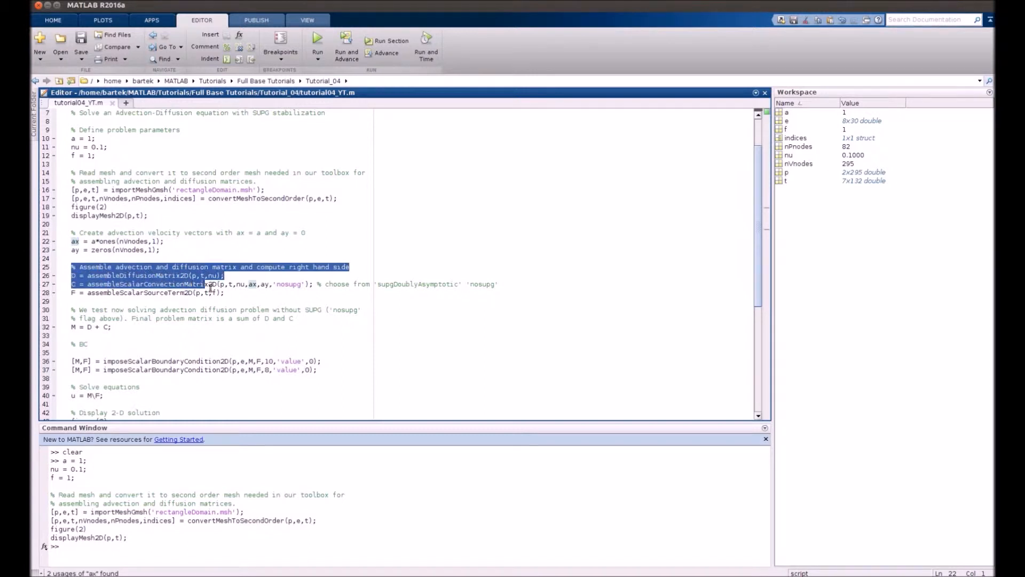
{"action": "left_click", "coordinate": [234, 291]}
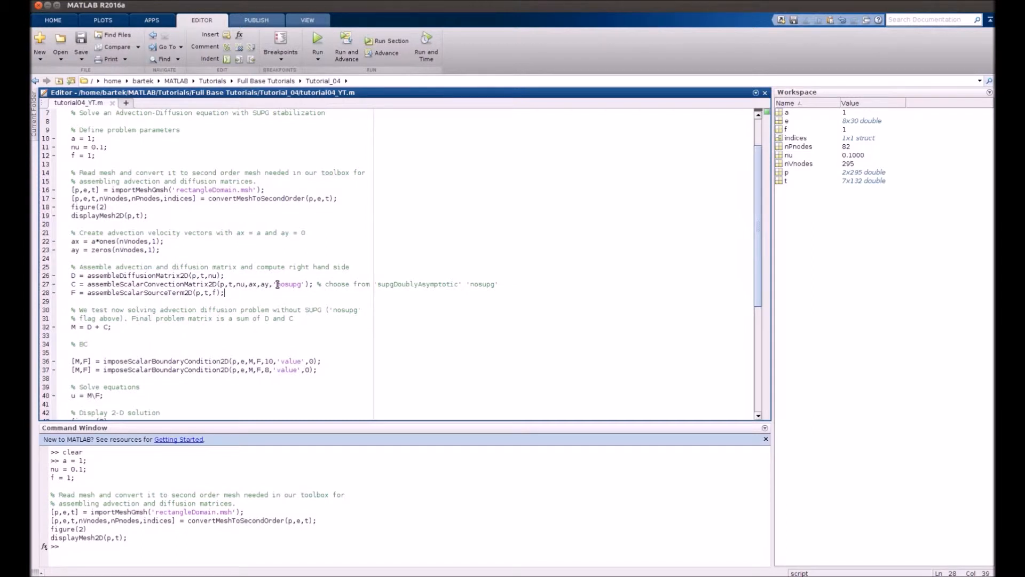
{"action": "double_click", "coordinate": [288, 284]}
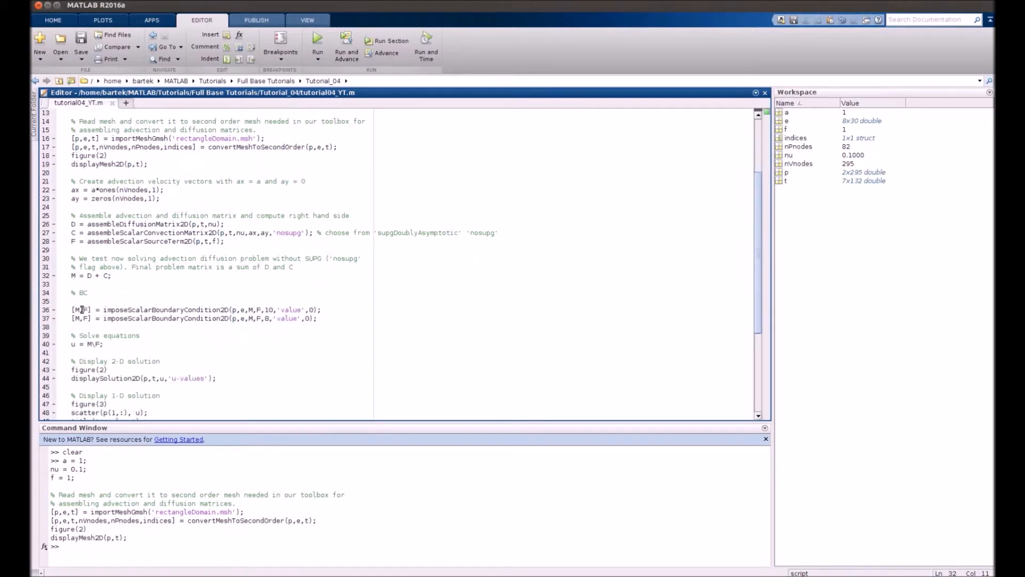
{"action": "left_click_drag", "start_coordinate": [71, 310], "coordinate": [318, 318]}
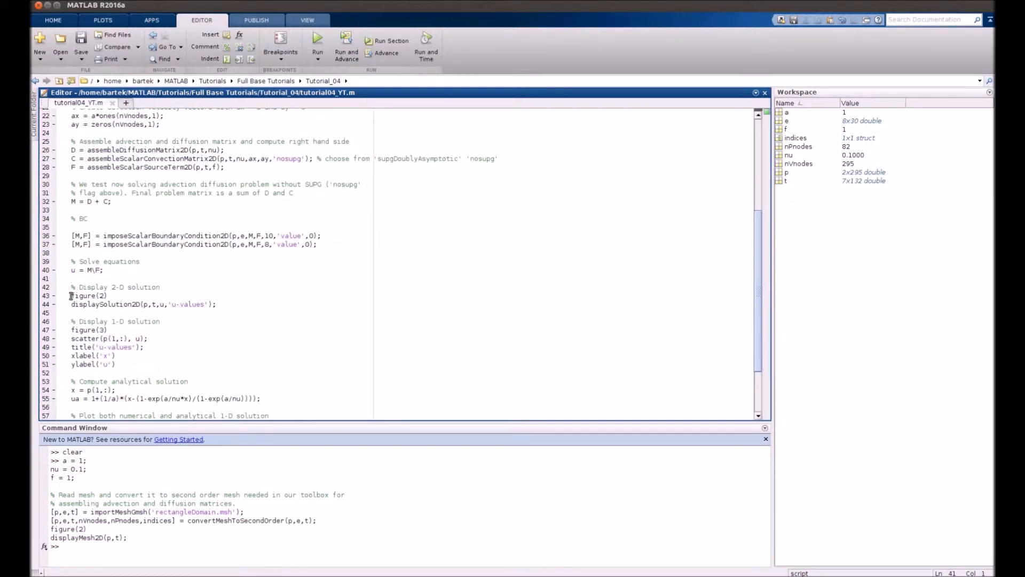
{"action": "left_click_drag", "start_coordinate": [72, 295], "coordinate": [217, 304]}
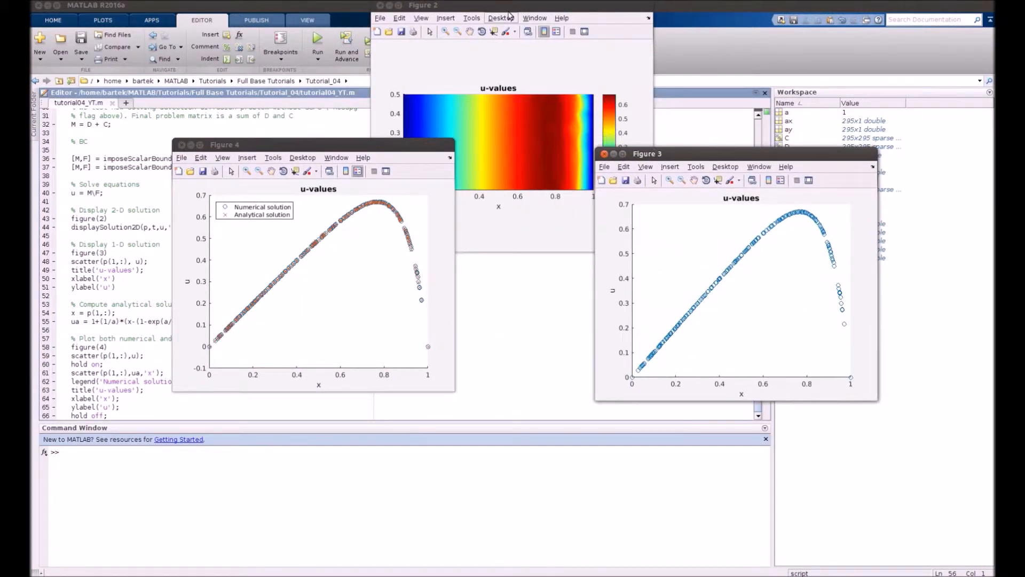
{"action": "left_click_drag", "start_coordinate": [423, 6], "coordinate": [439, 183]}
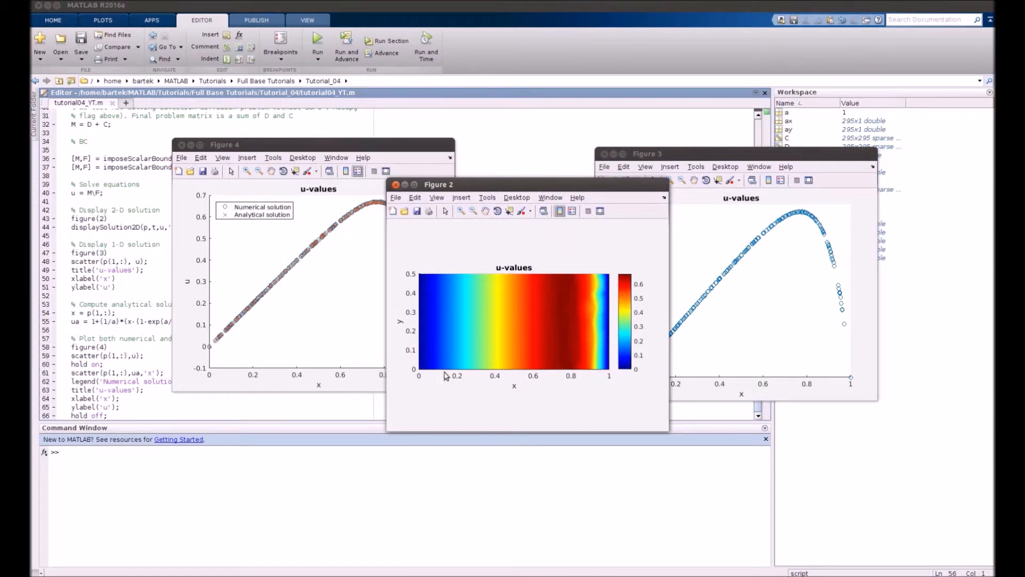
{"action": "mouse_move", "coordinate": [448, 317]}
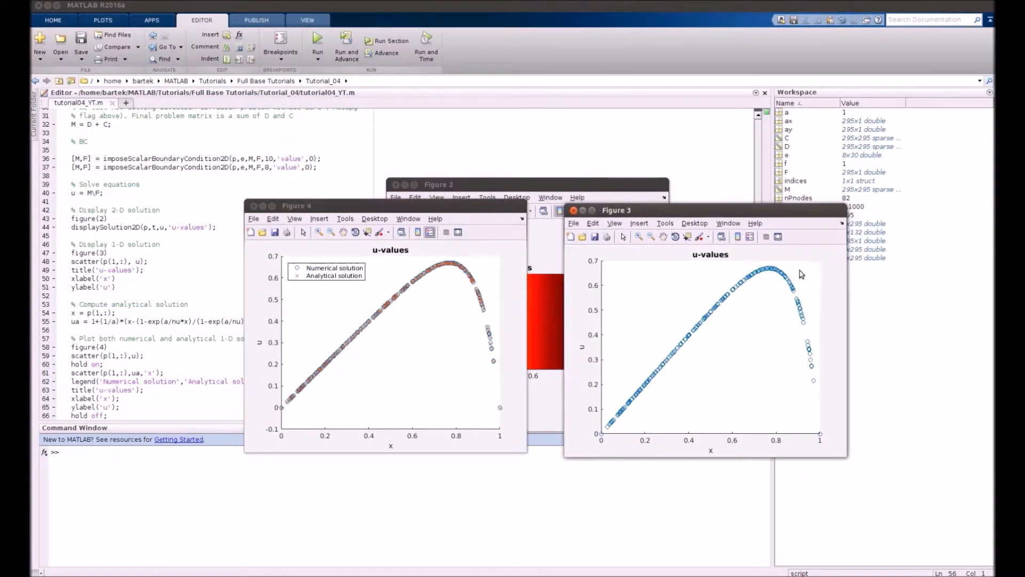
{"action": "mouse_move", "coordinate": [626, 427]}
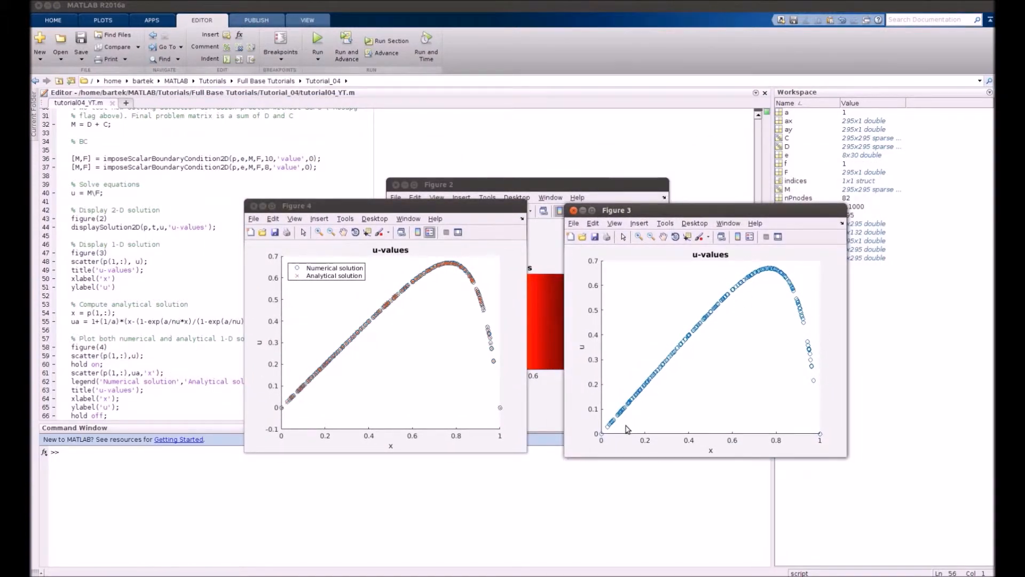
{"action": "mouse_move", "coordinate": [615, 281]}
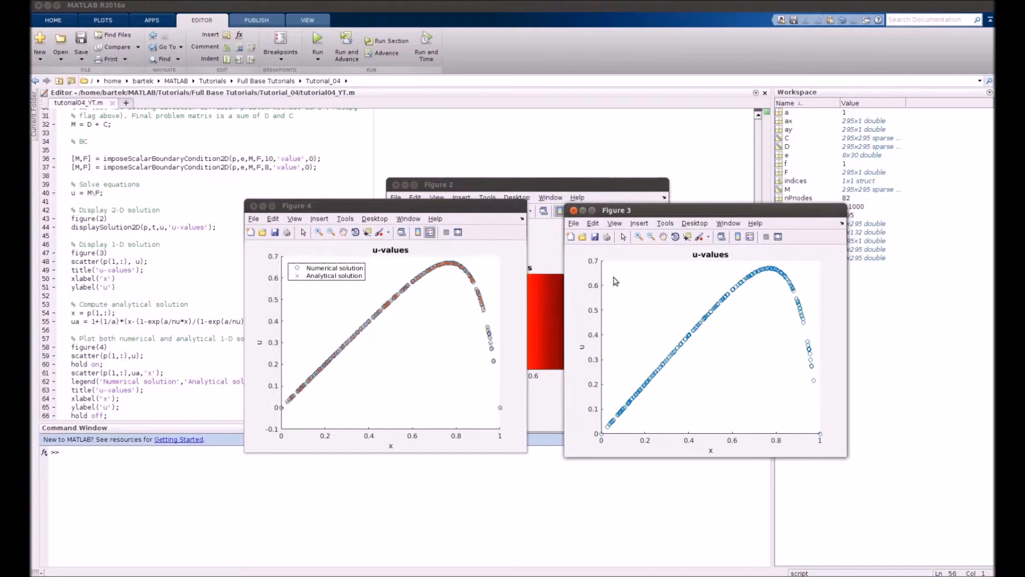
{"action": "mouse_move", "coordinate": [467, 385]}
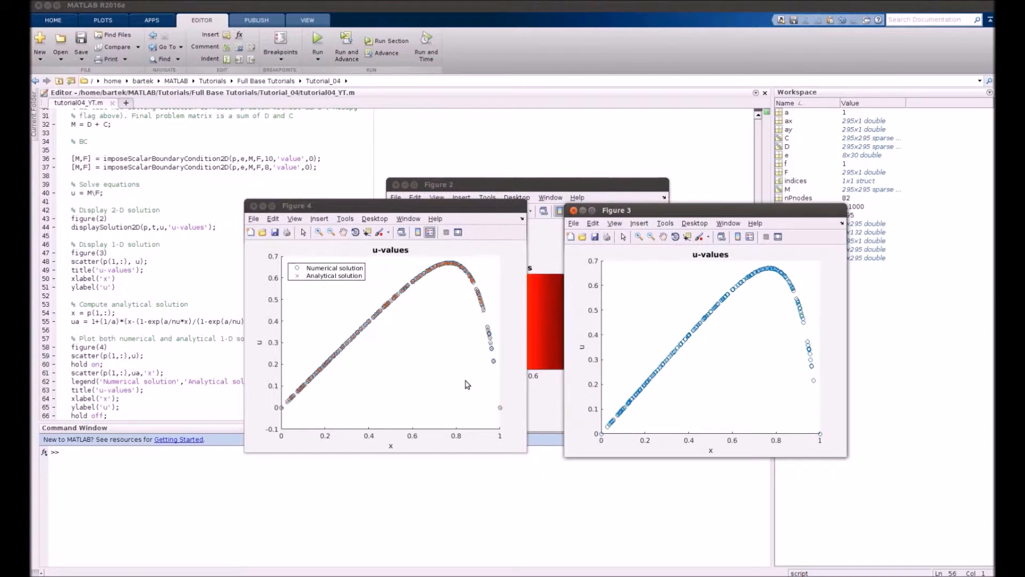
{"action": "mouse_move", "coordinate": [419, 325]}
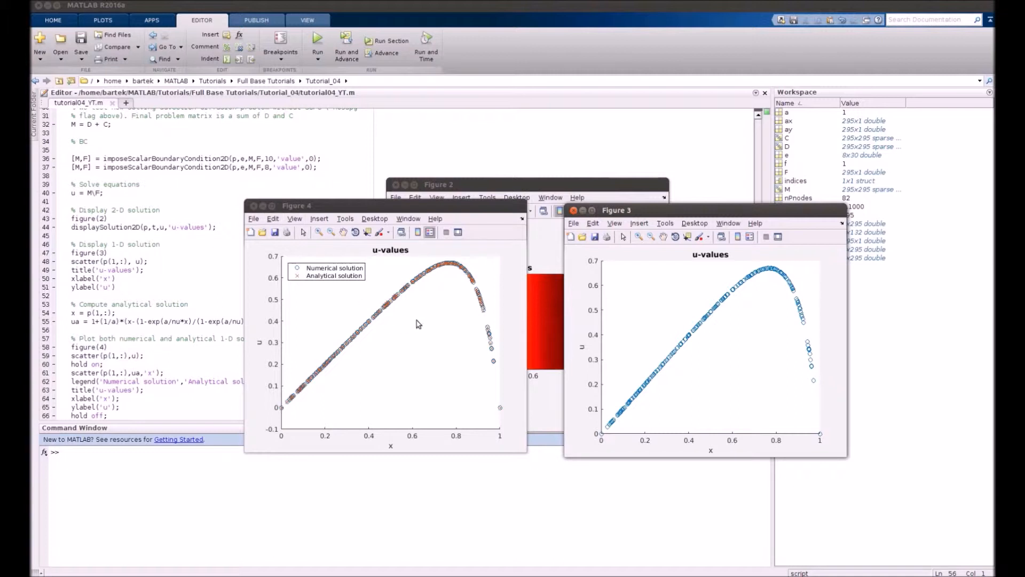
{"action": "mouse_move", "coordinate": [422, 278]}
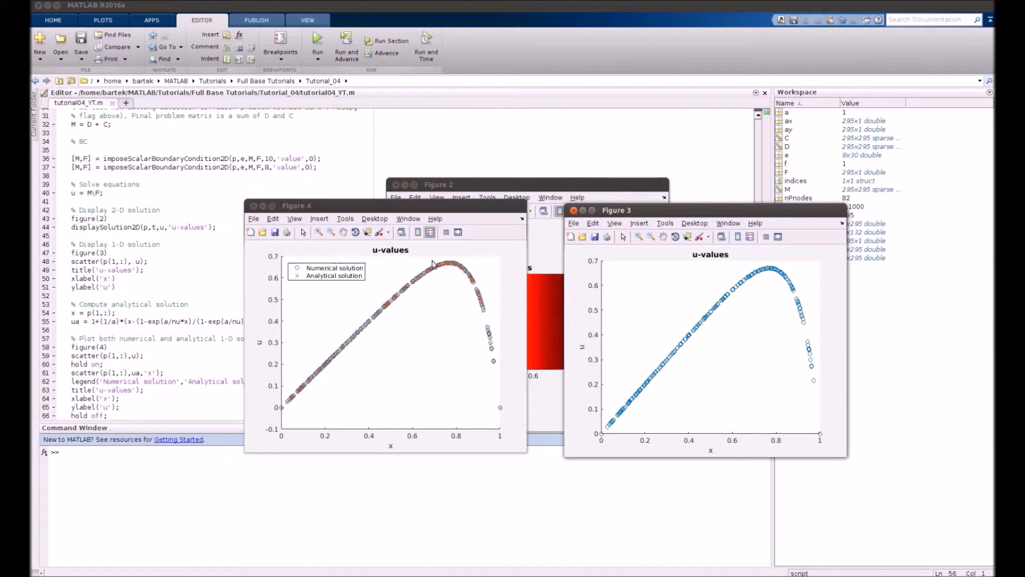
{"action": "mouse_move", "coordinate": [406, 209]}
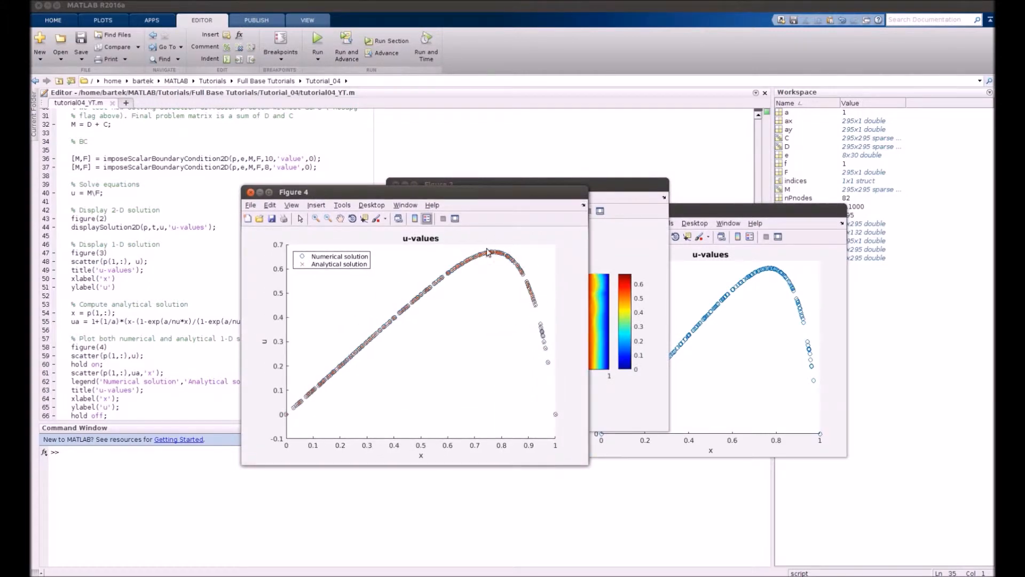
{"action": "mouse_move", "coordinate": [370, 345]}
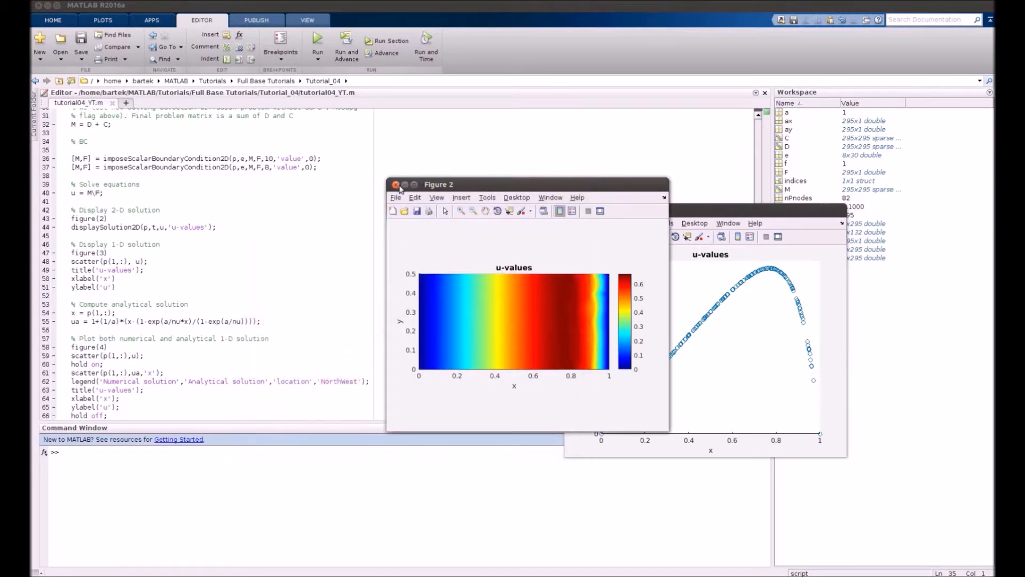
Close the 2-D contour, reposition the numerical vs analytical plot to inspect oscillations near x = 1, then close it.
{"action": "left_click", "coordinate": [395, 183]}
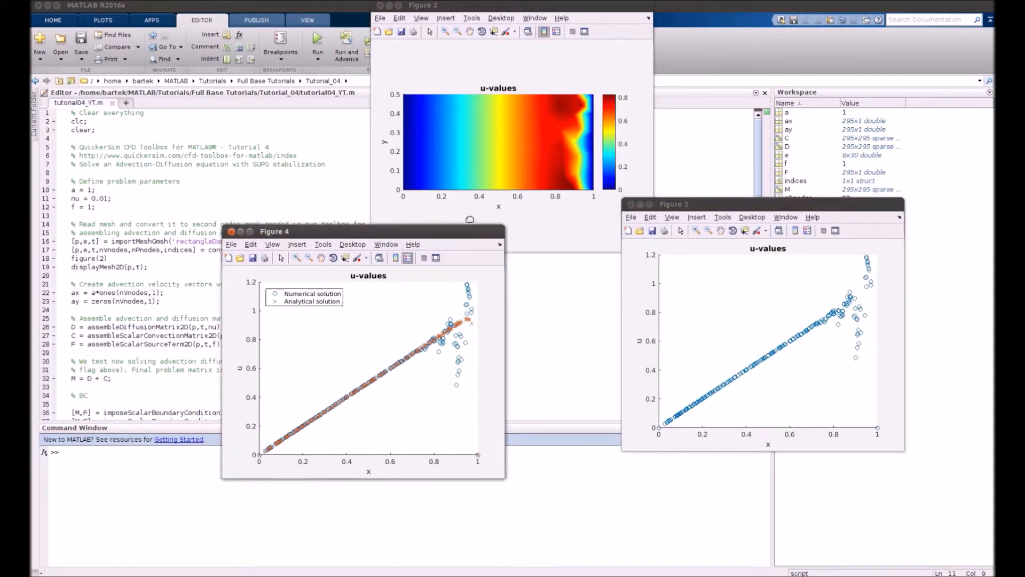
{"action": "left_click_drag", "start_coordinate": [274, 231], "coordinate": [374, 196]}
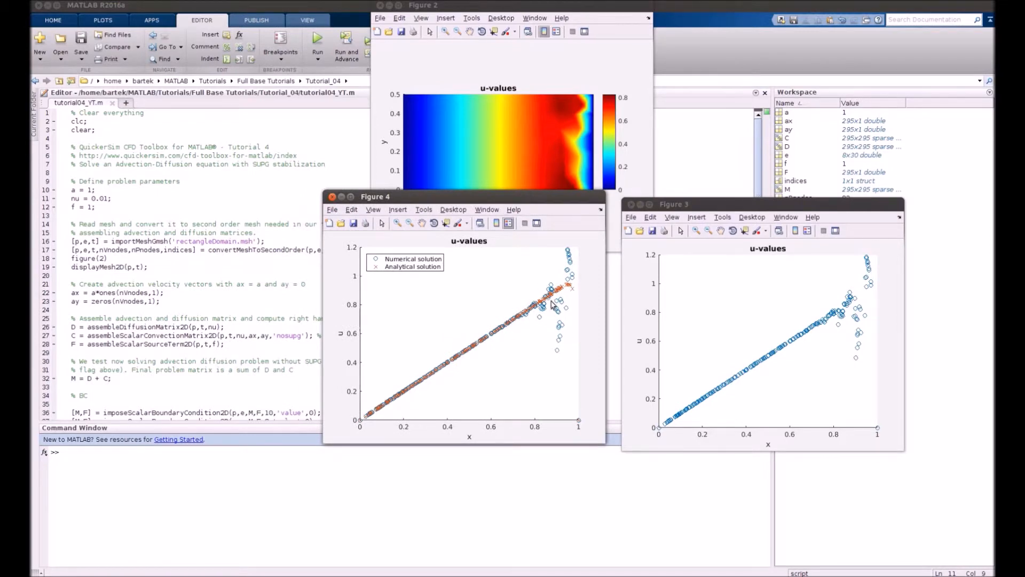
{"action": "mouse_move", "coordinate": [557, 308]}
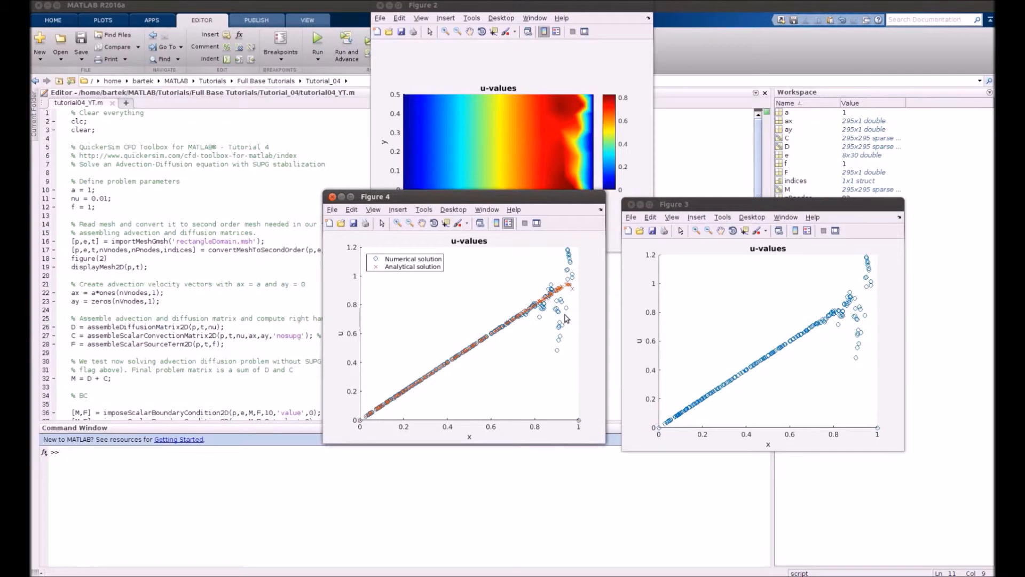
{"action": "mouse_move", "coordinate": [562, 339]}
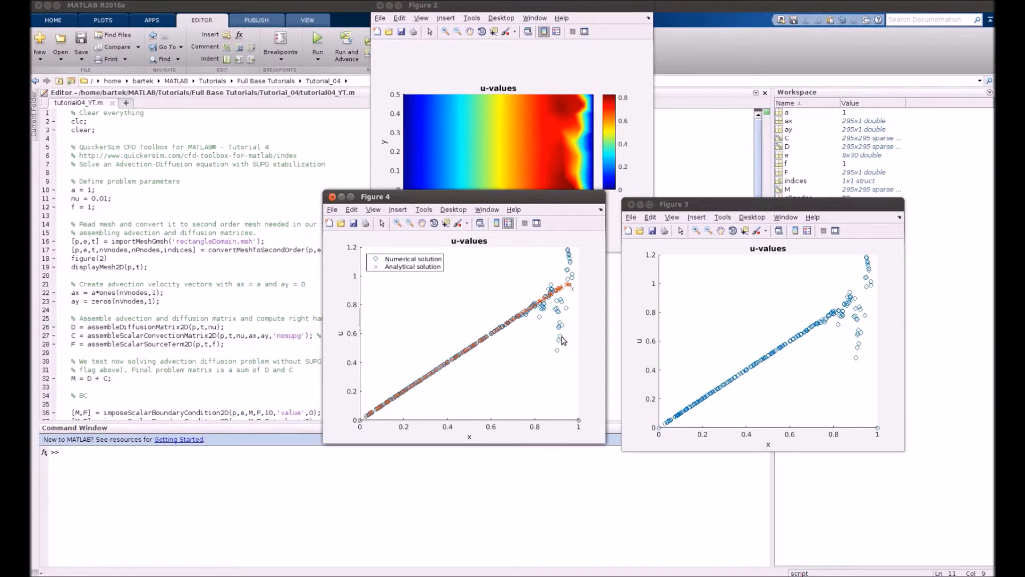
{"action": "mouse_move", "coordinate": [517, 239]}
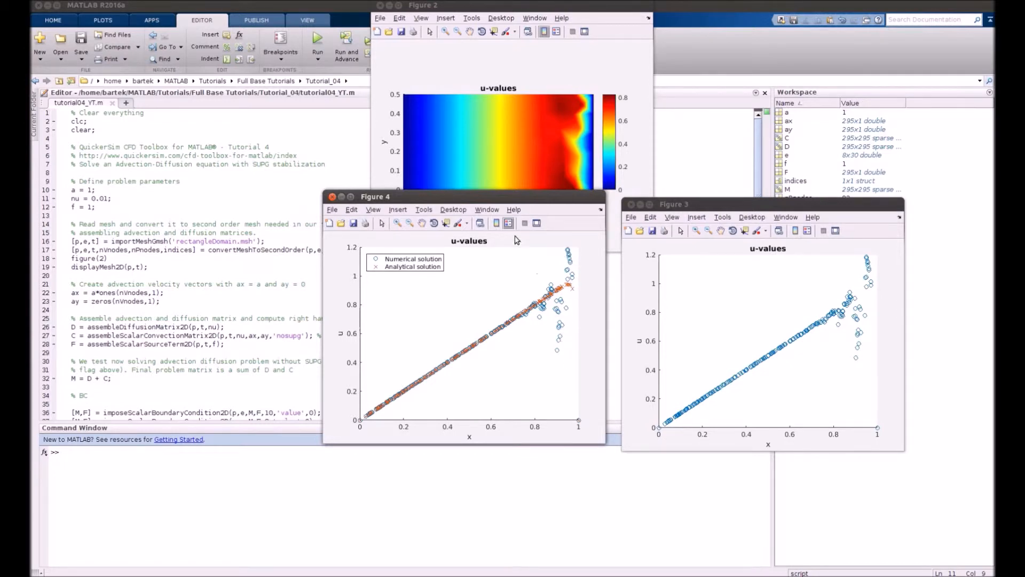
{"action": "left_click_drag", "start_coordinate": [374, 196], "coordinate": [415, 231]}
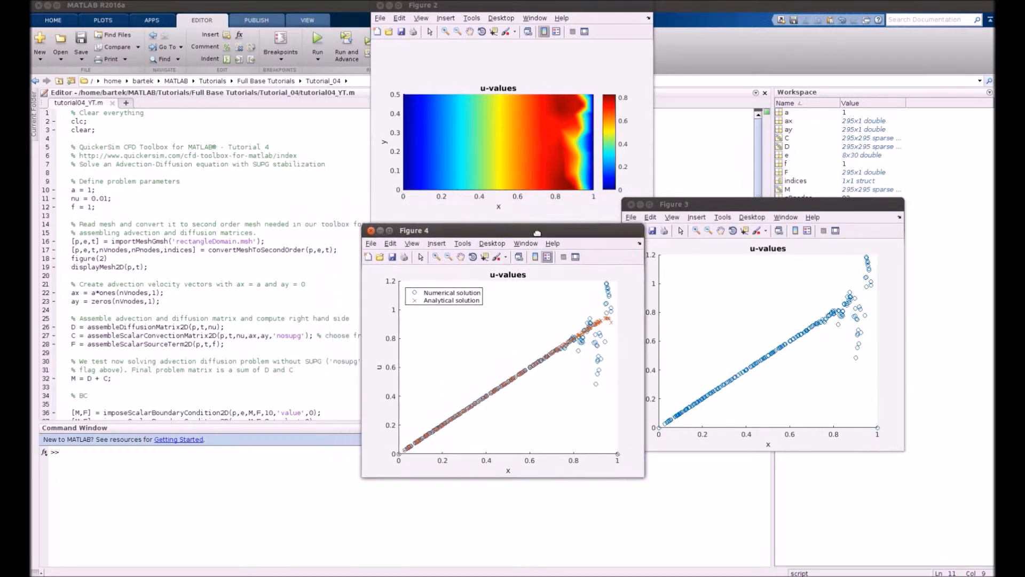
{"action": "left_click_drag", "start_coordinate": [537, 231], "coordinate": [537, 222]}
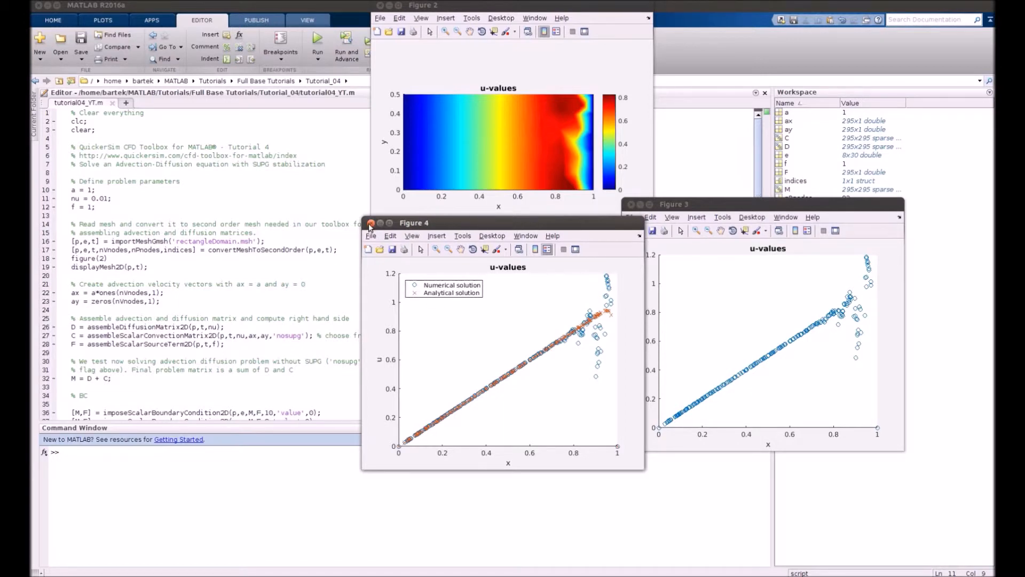
{"action": "left_click", "coordinate": [371, 222]}
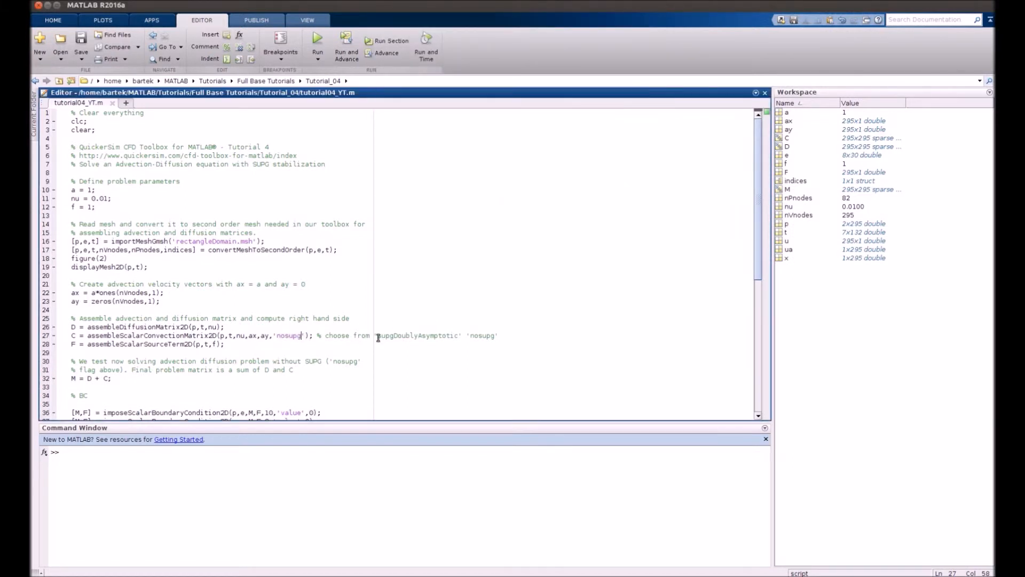
Replace 'nosupg' on line 27 with 'supgDoublyAsymptotic' and rerun the script.
{"action": "double_click", "coordinate": [416, 335]}
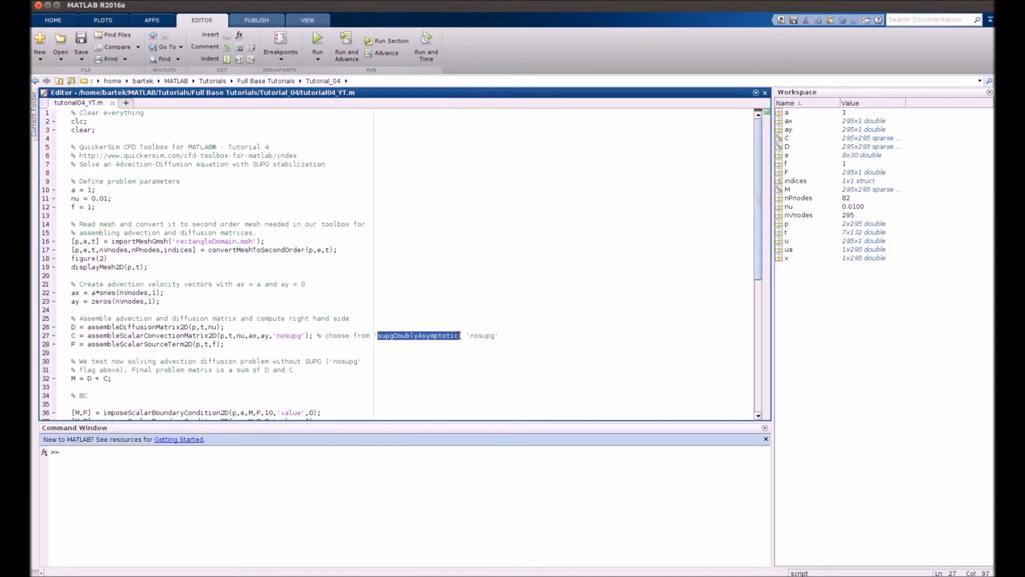
{"action": "double_click", "coordinate": [288, 335]}
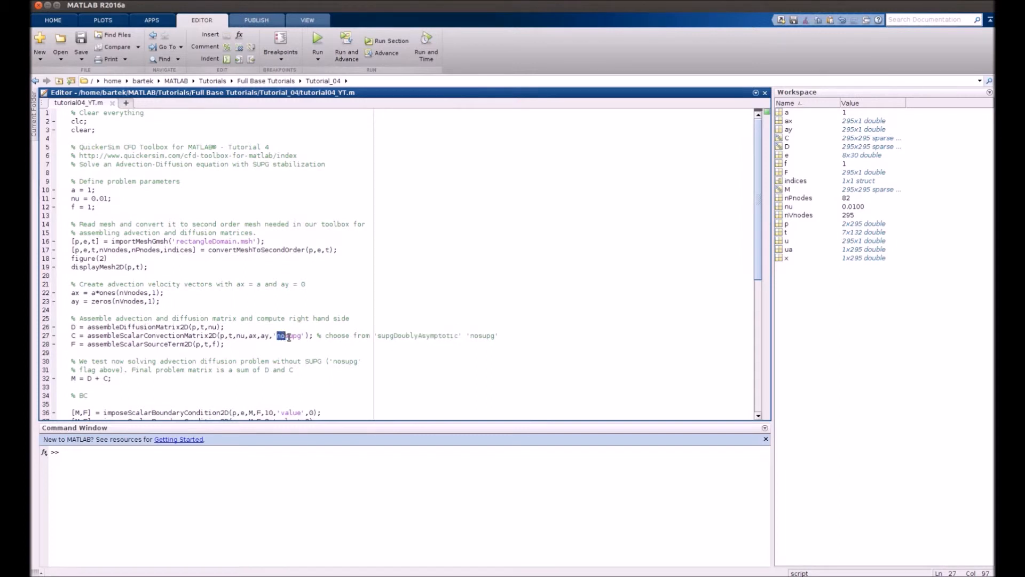
{"action": "type", "text": "supgDoublyAsymptotic"}
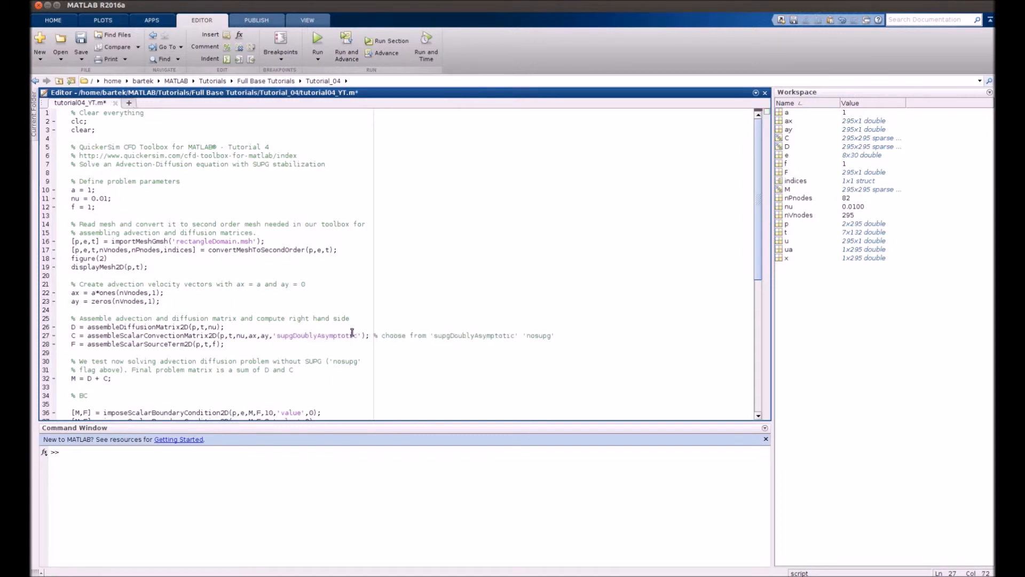
{"action": "left_click", "coordinate": [316, 42]}
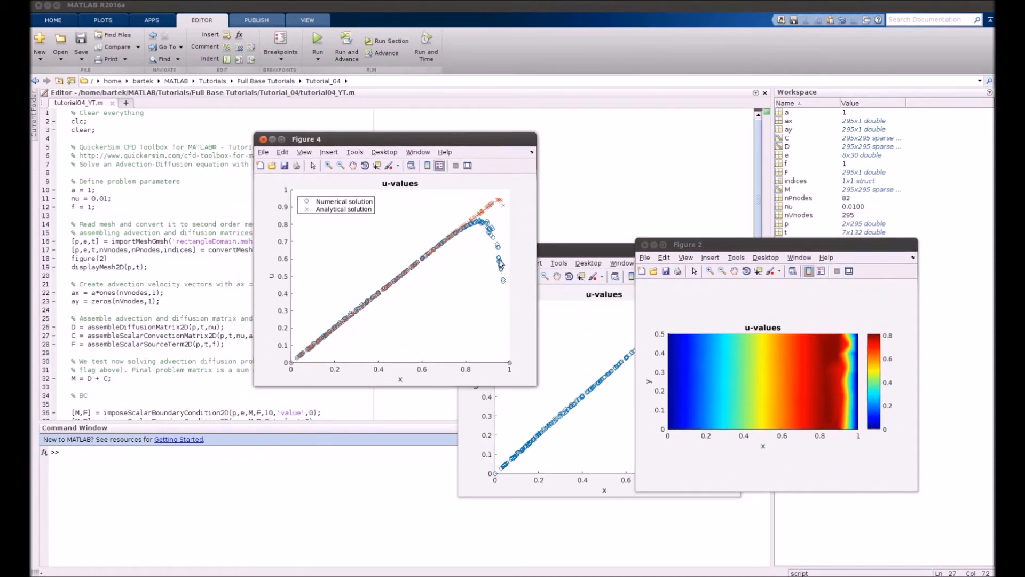
{"action": "mouse_move", "coordinate": [512, 283]}
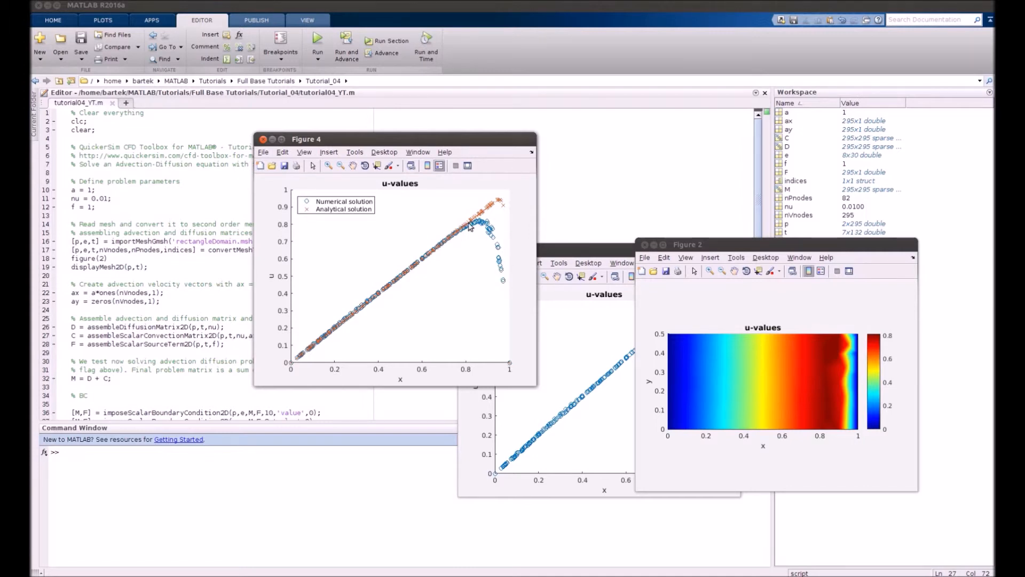
{"action": "mouse_move", "coordinate": [506, 198]}
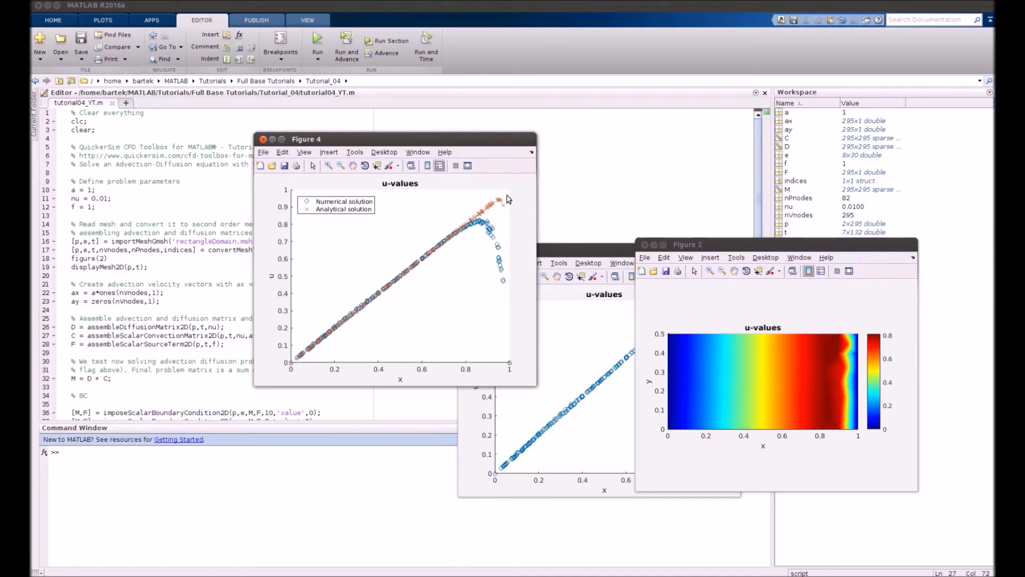
{"action": "mouse_move", "coordinate": [508, 215]}
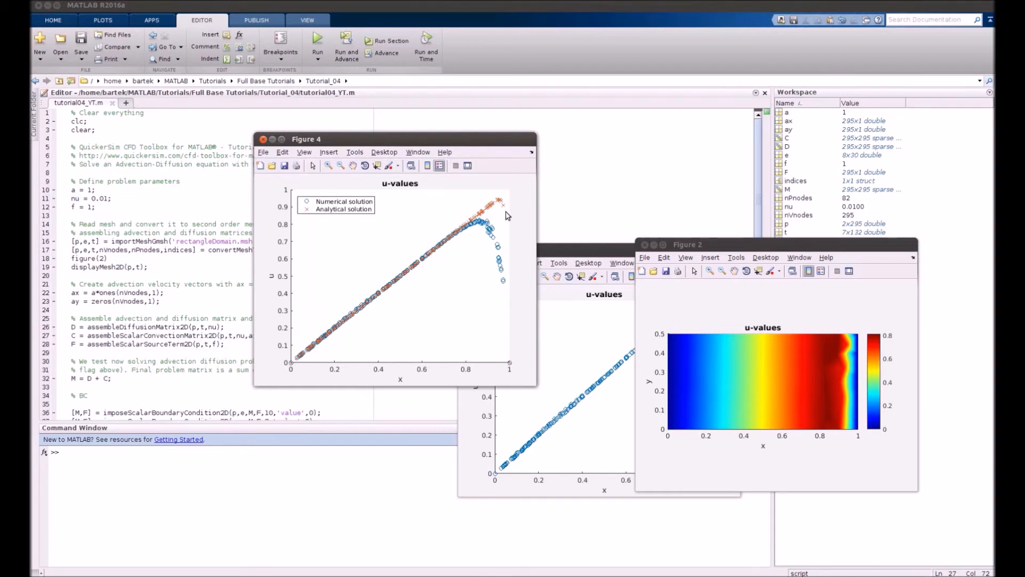
{"action": "mouse_move", "coordinate": [507, 219]}
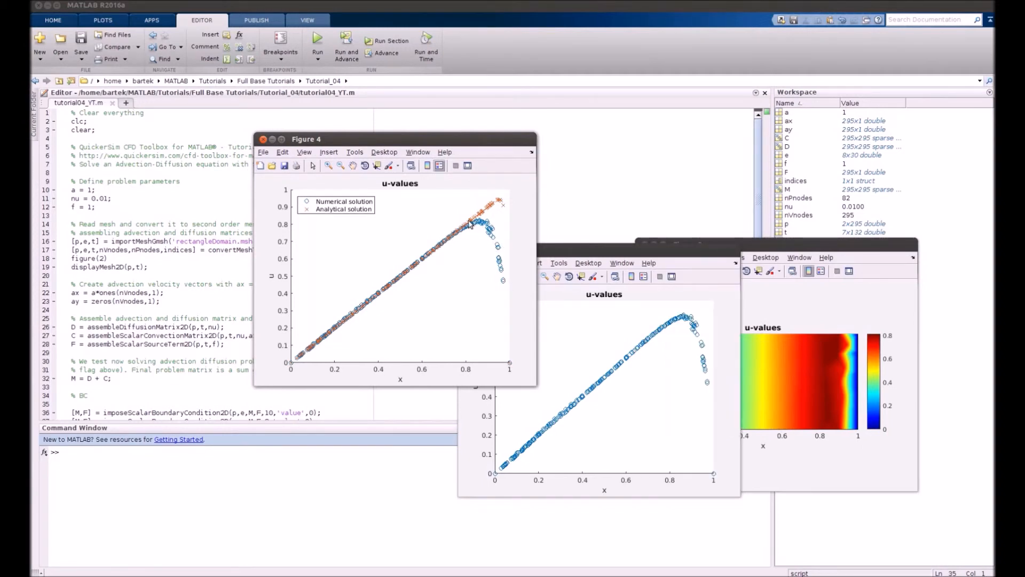
{"action": "mouse_move", "coordinate": [497, 236]}
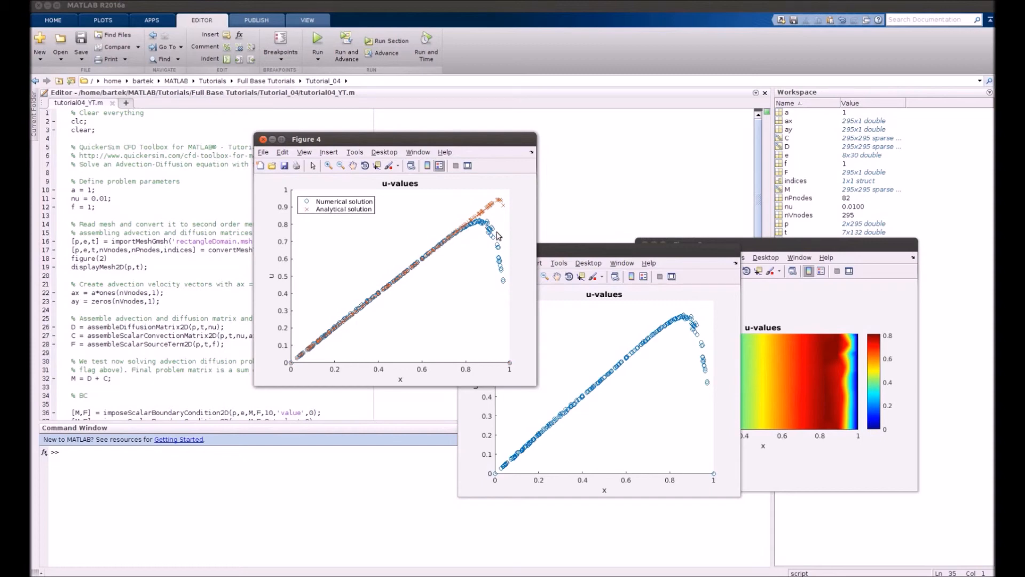
{"action": "mouse_move", "coordinate": [508, 283]}
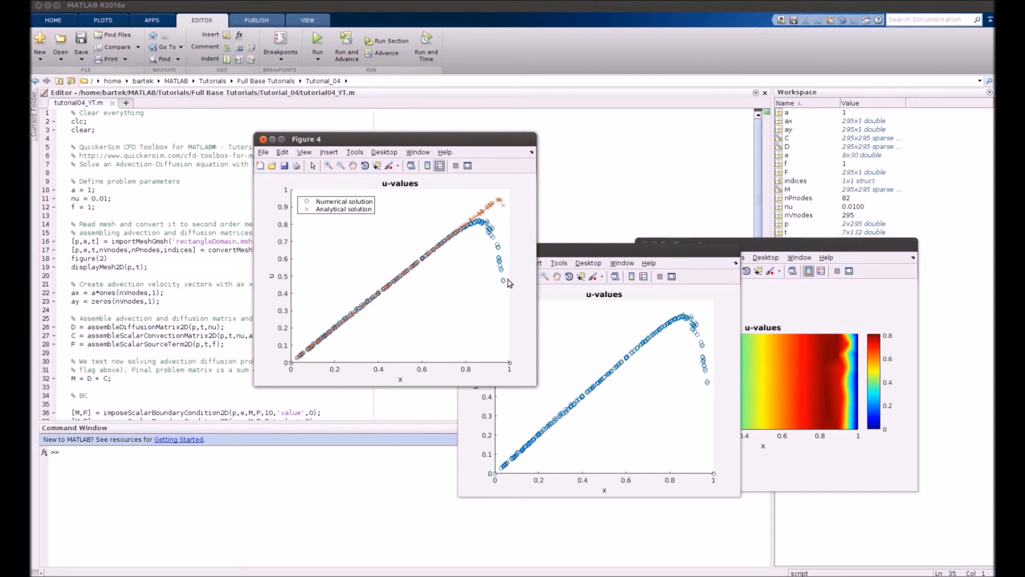